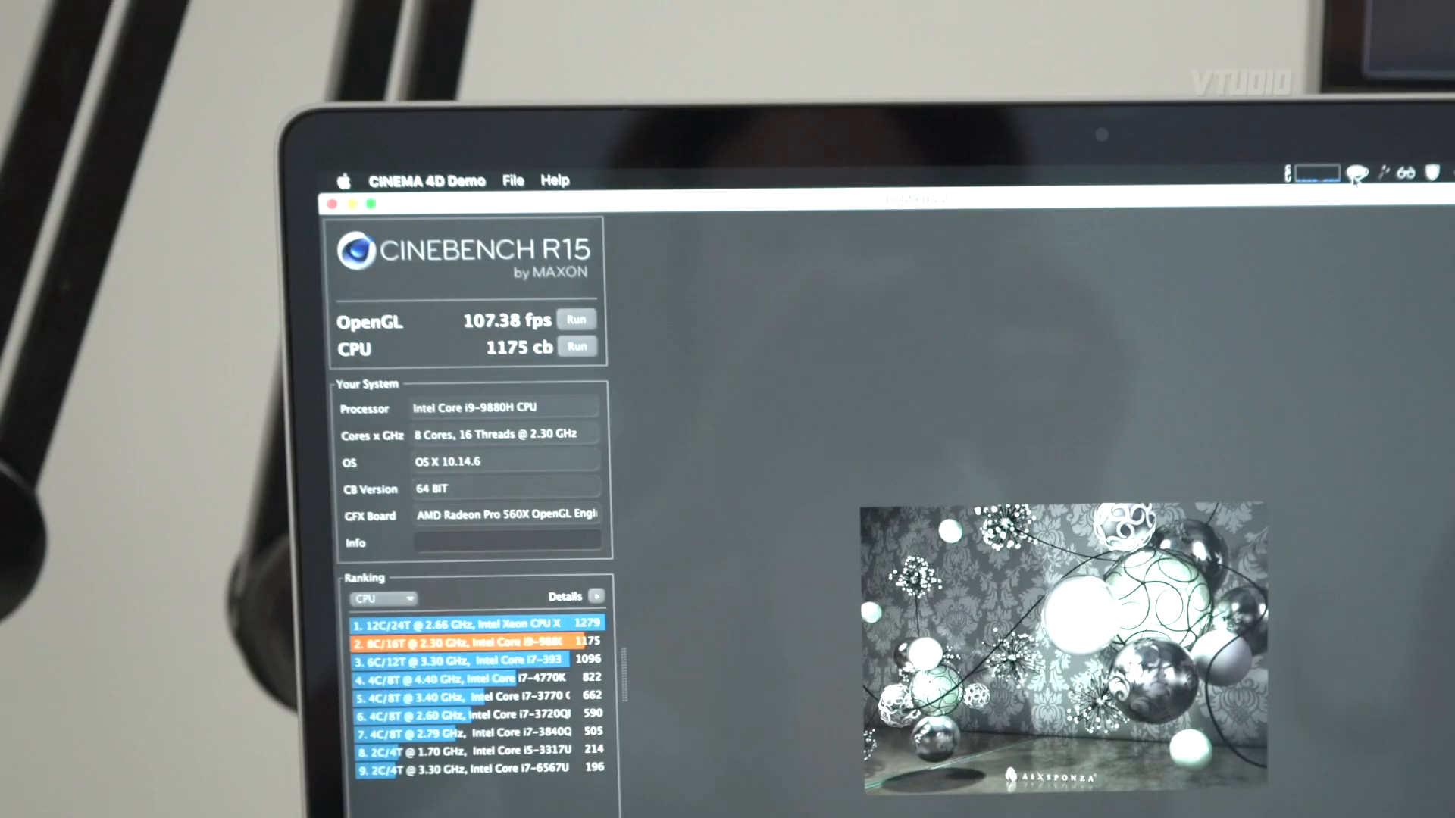
- Run the CPU benchmark on the i9-9880H, scoring 1311 cb and topping the ranking
left_click(575, 347)
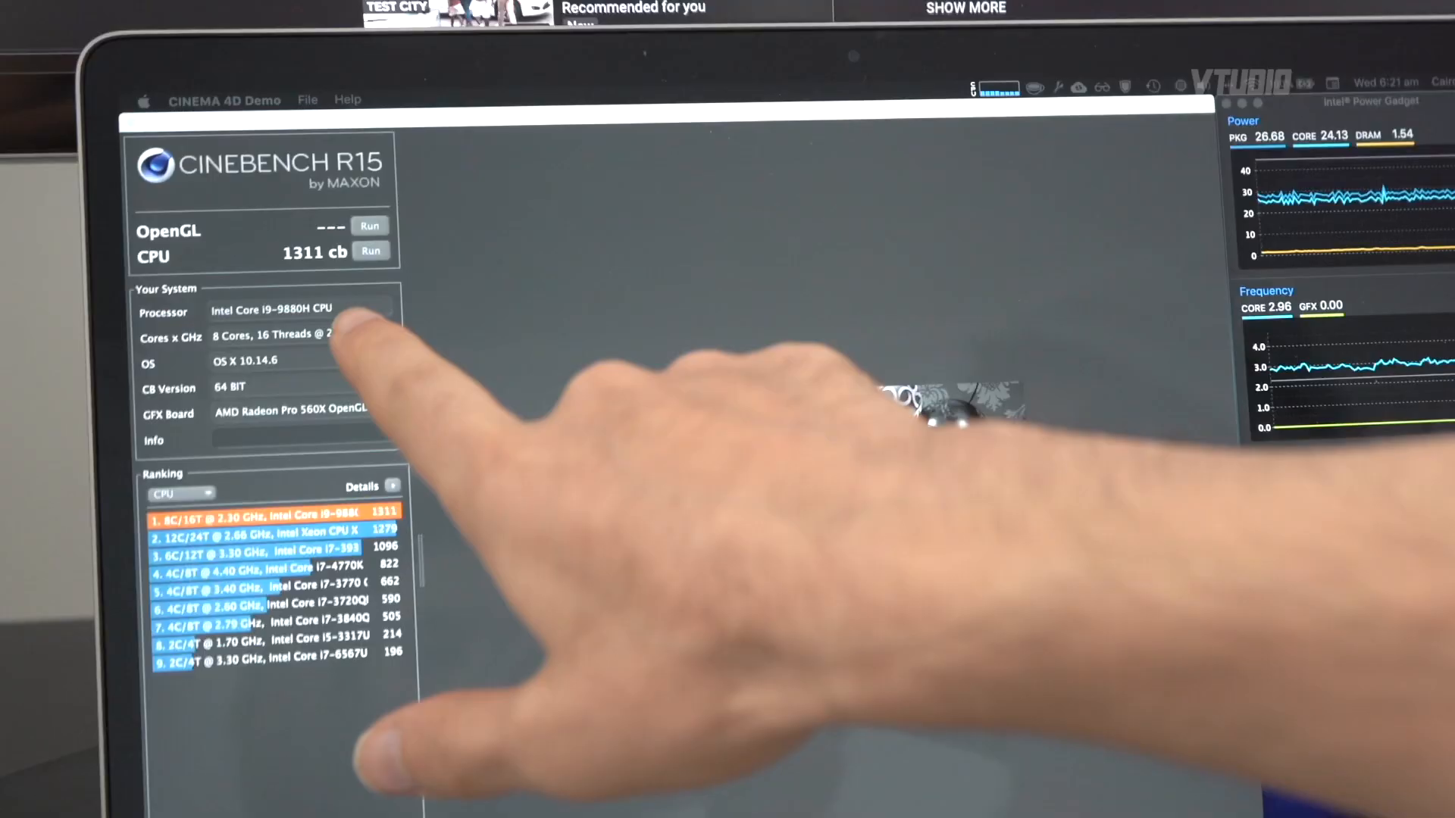